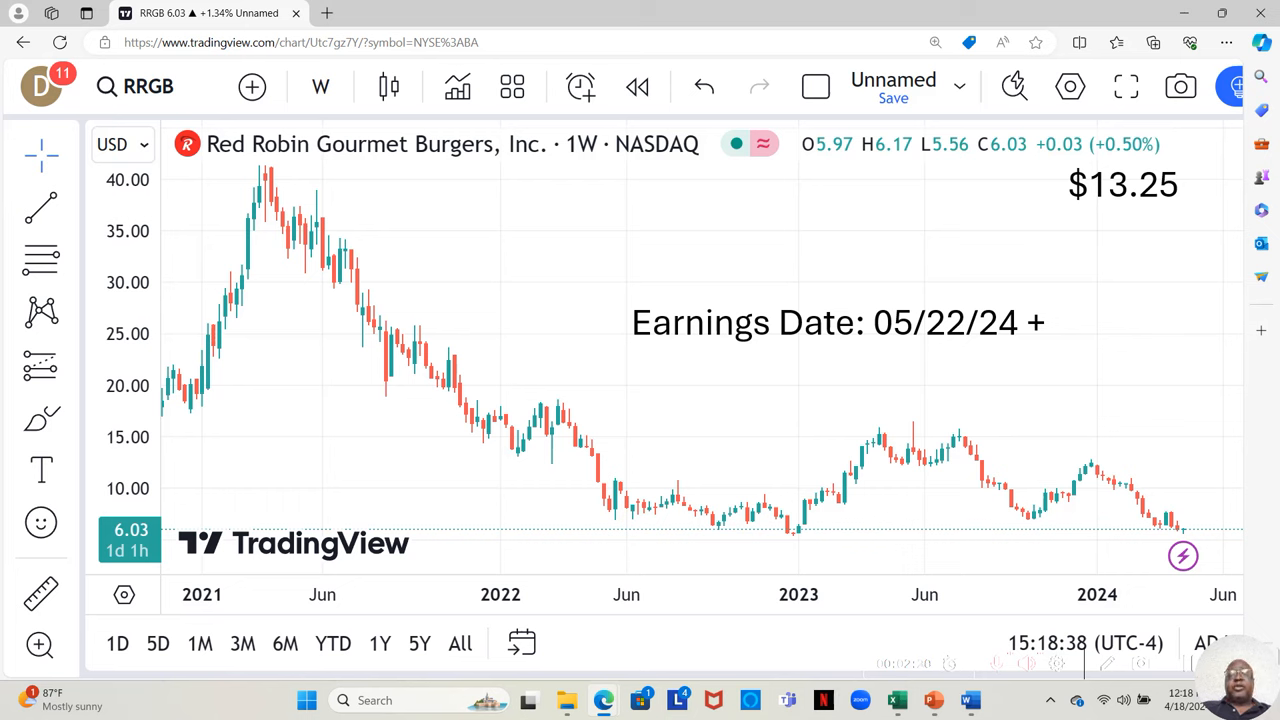
Scroll the DATA sheet down to the Other Ratios section with the Shareholders Equity row.
click(868, 700)
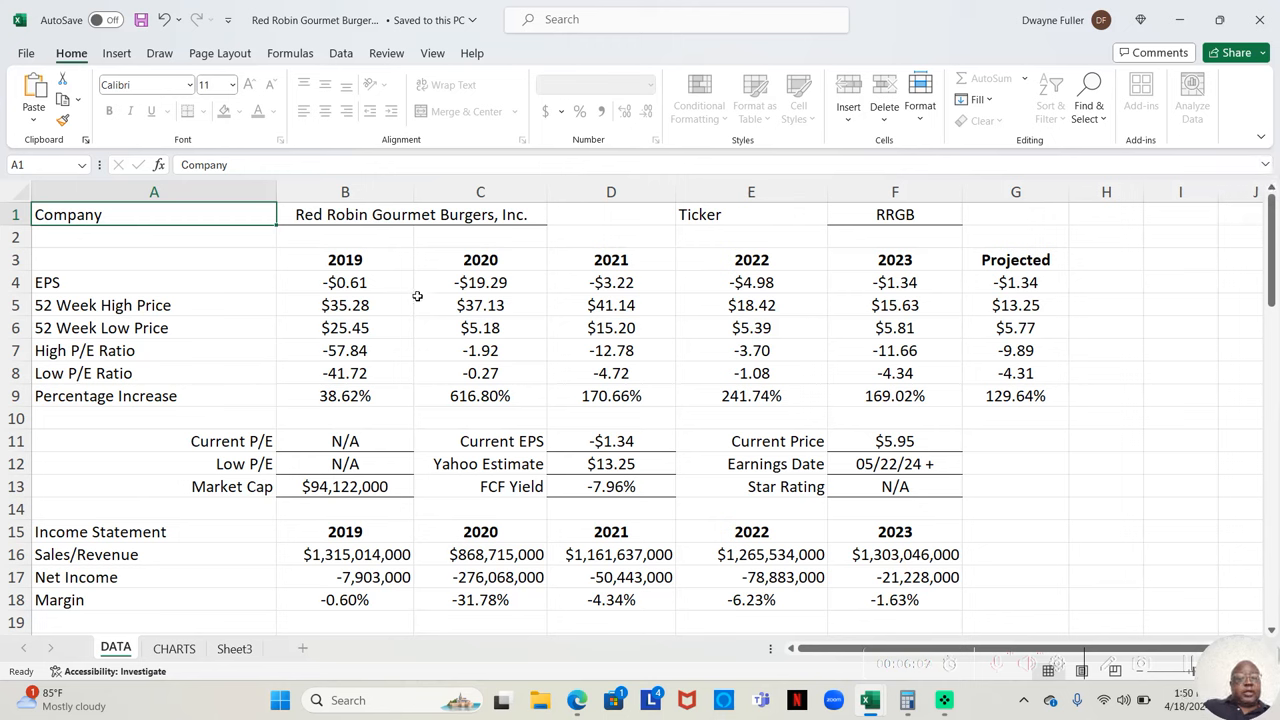
mouse_move(390, 288)
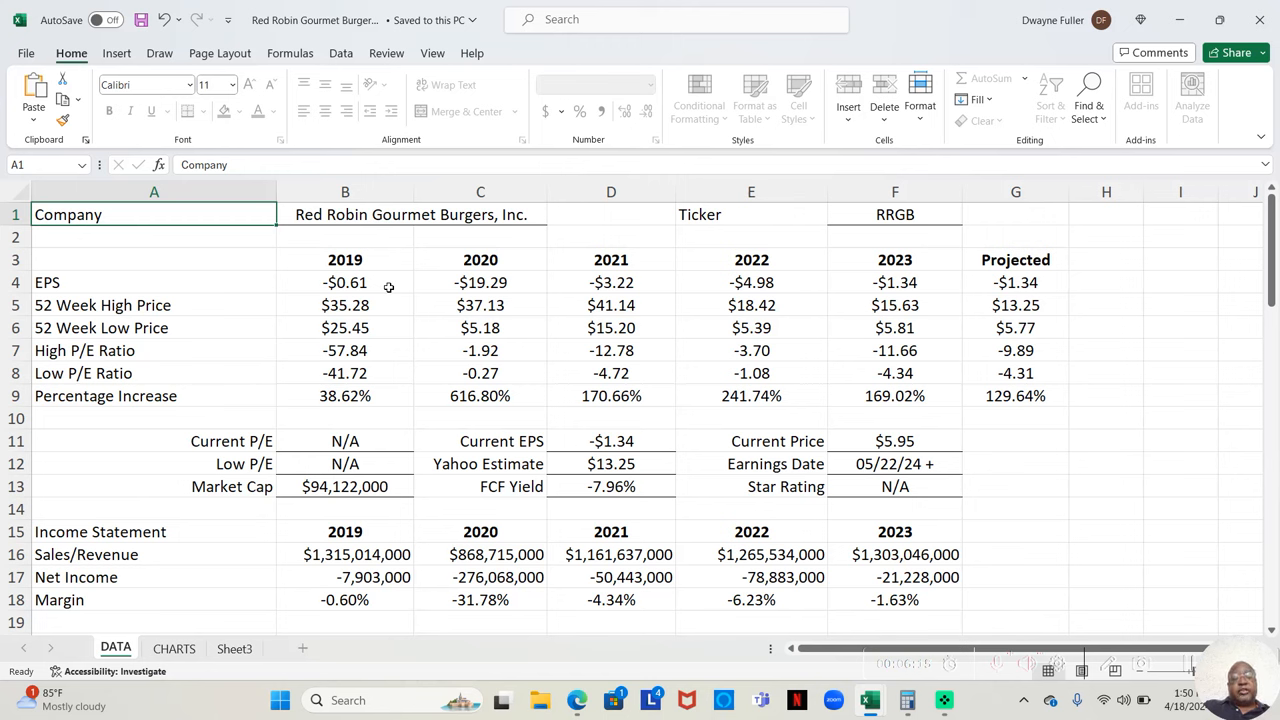
mouse_move(550, 290)
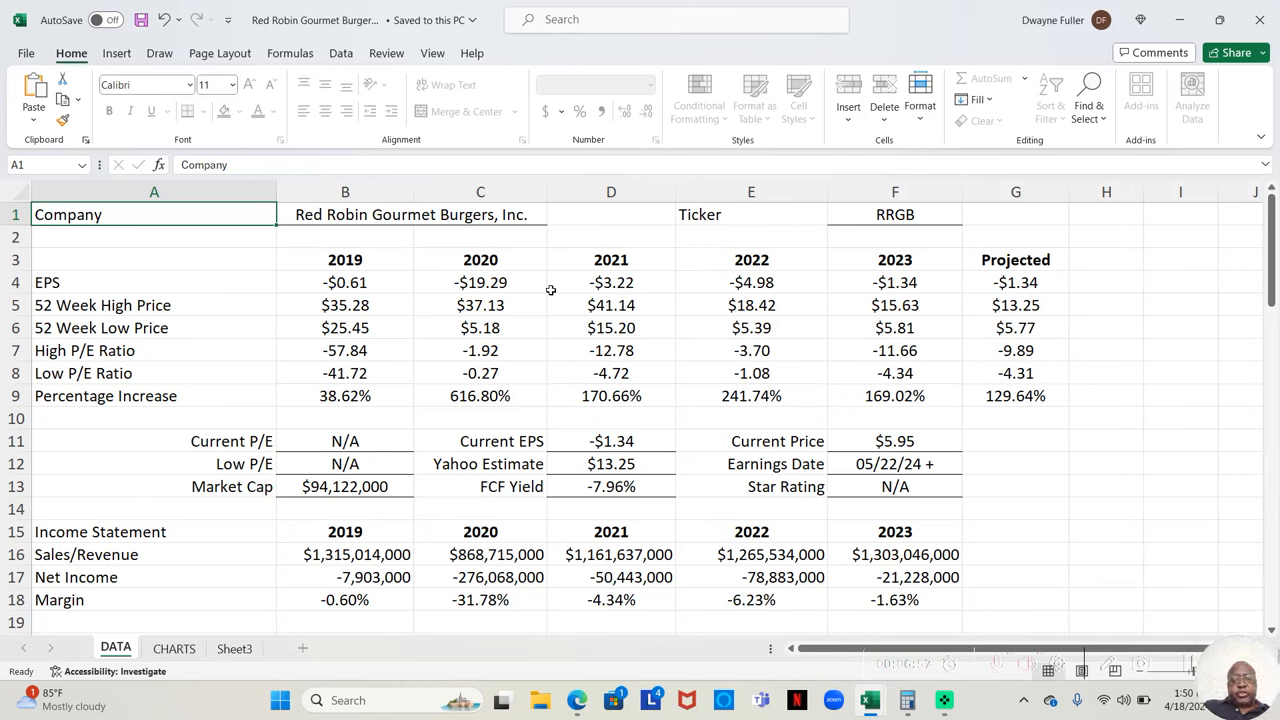
mouse_move(504, 264)
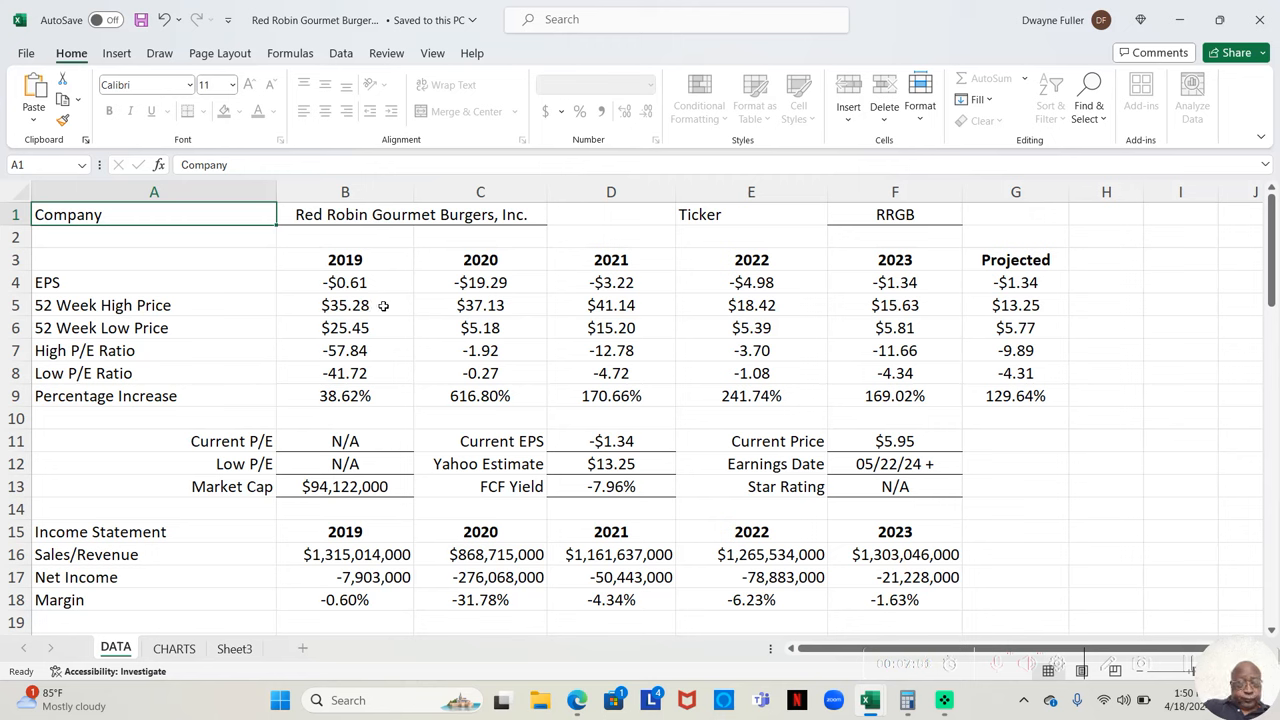
mouse_move(348, 328)
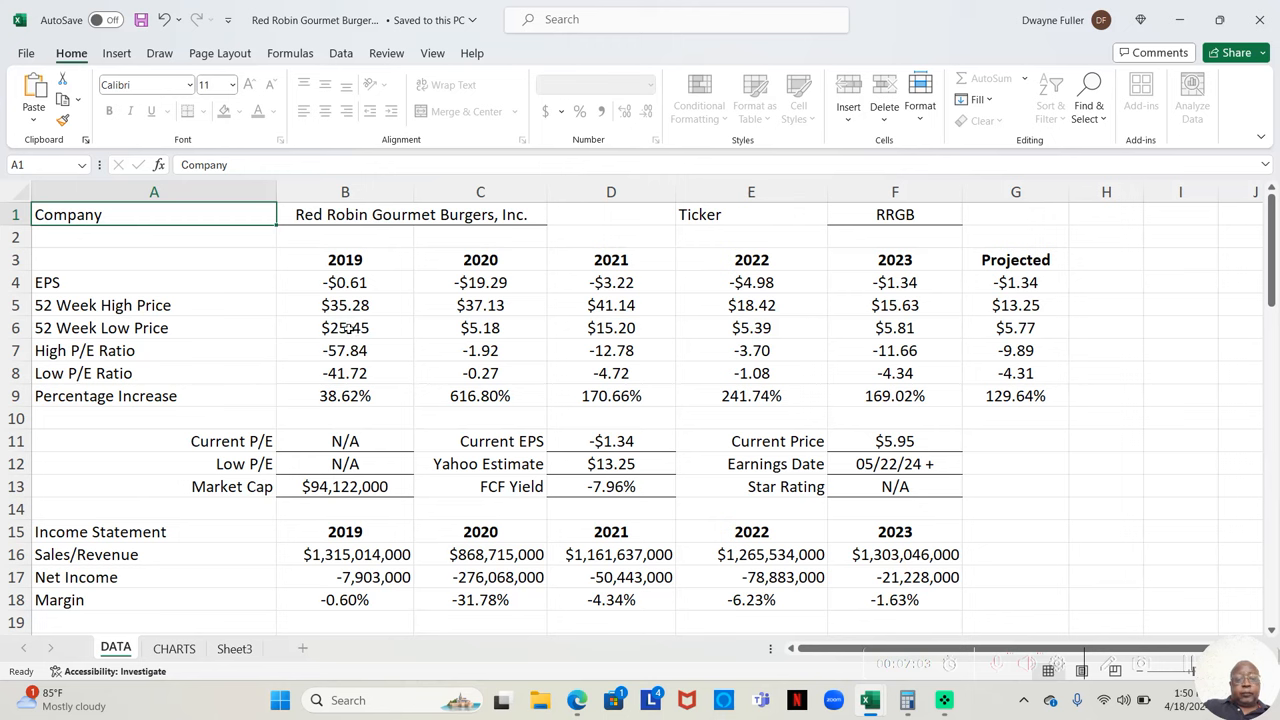
mouse_move(360, 328)
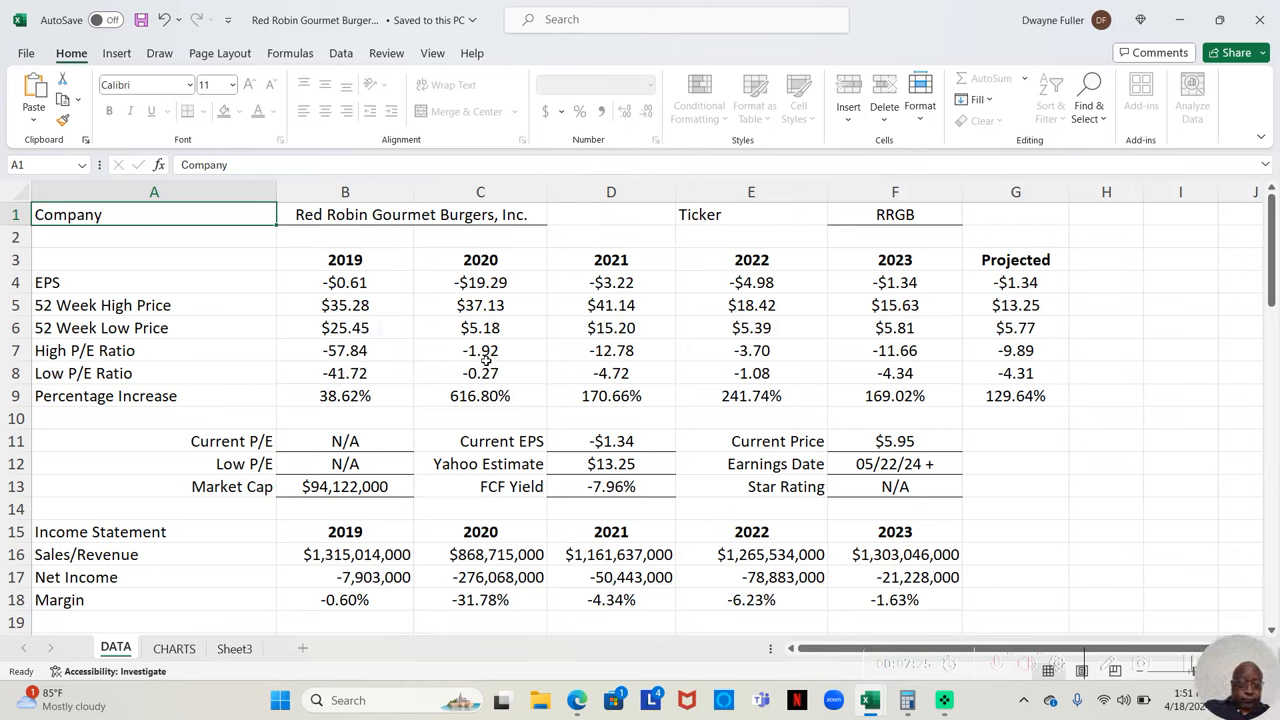
mouse_move(656, 430)
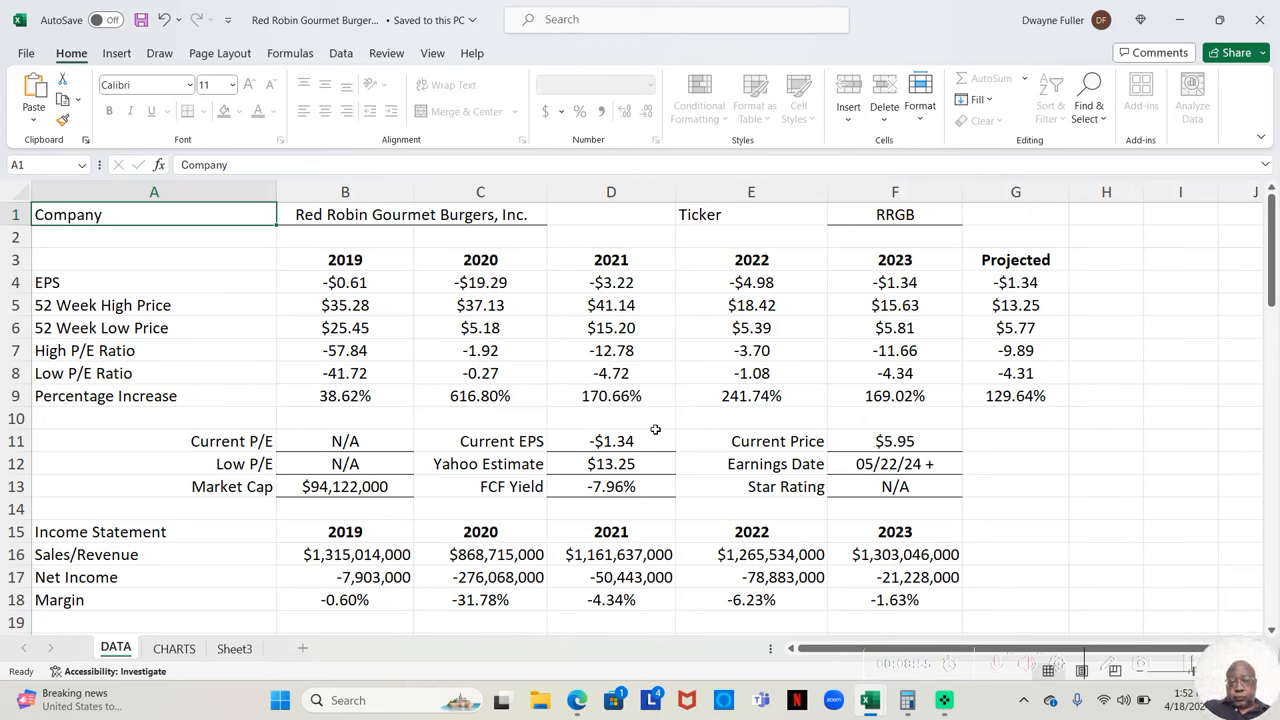
mouse_move(1260, 244)
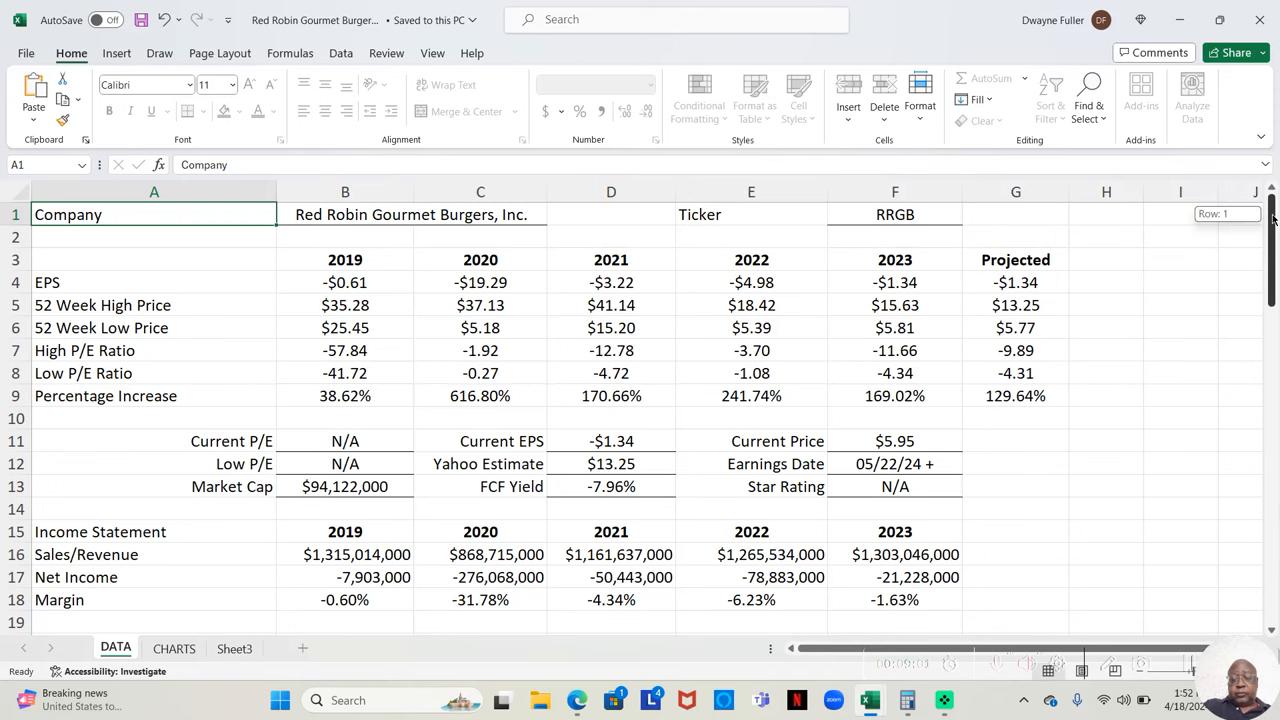
scroll(down, 3)
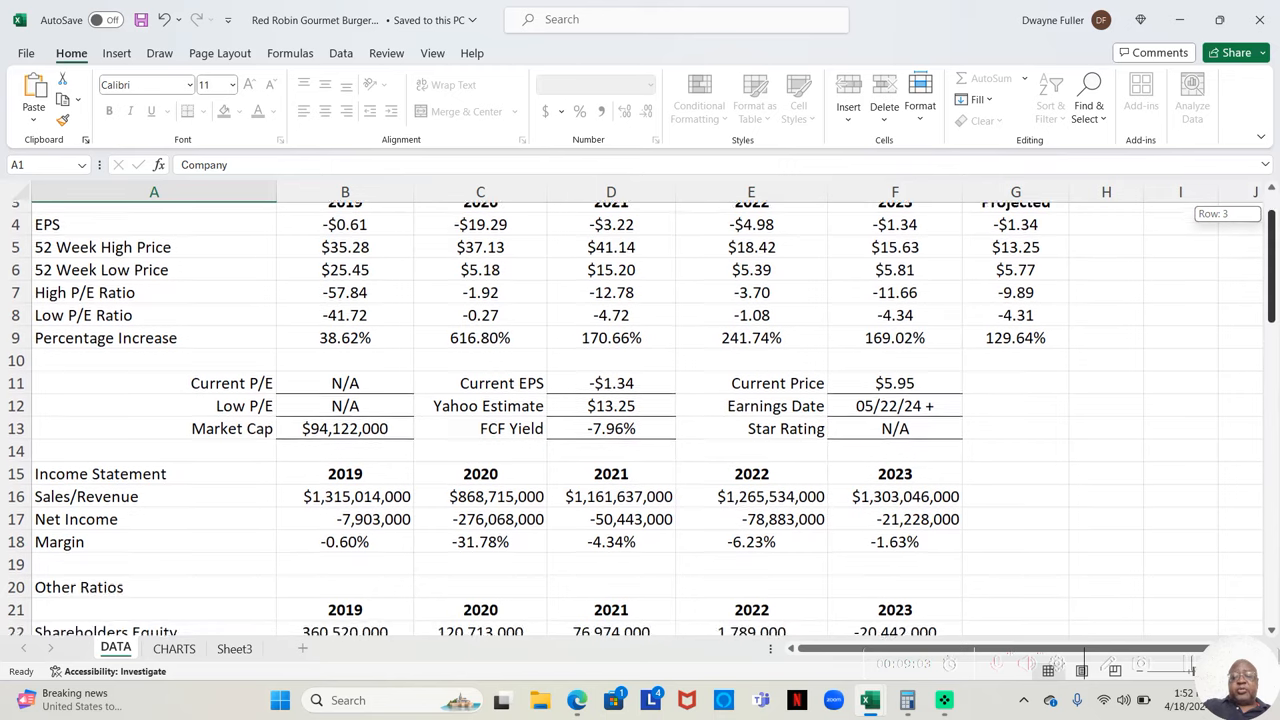
scroll(down, 3)
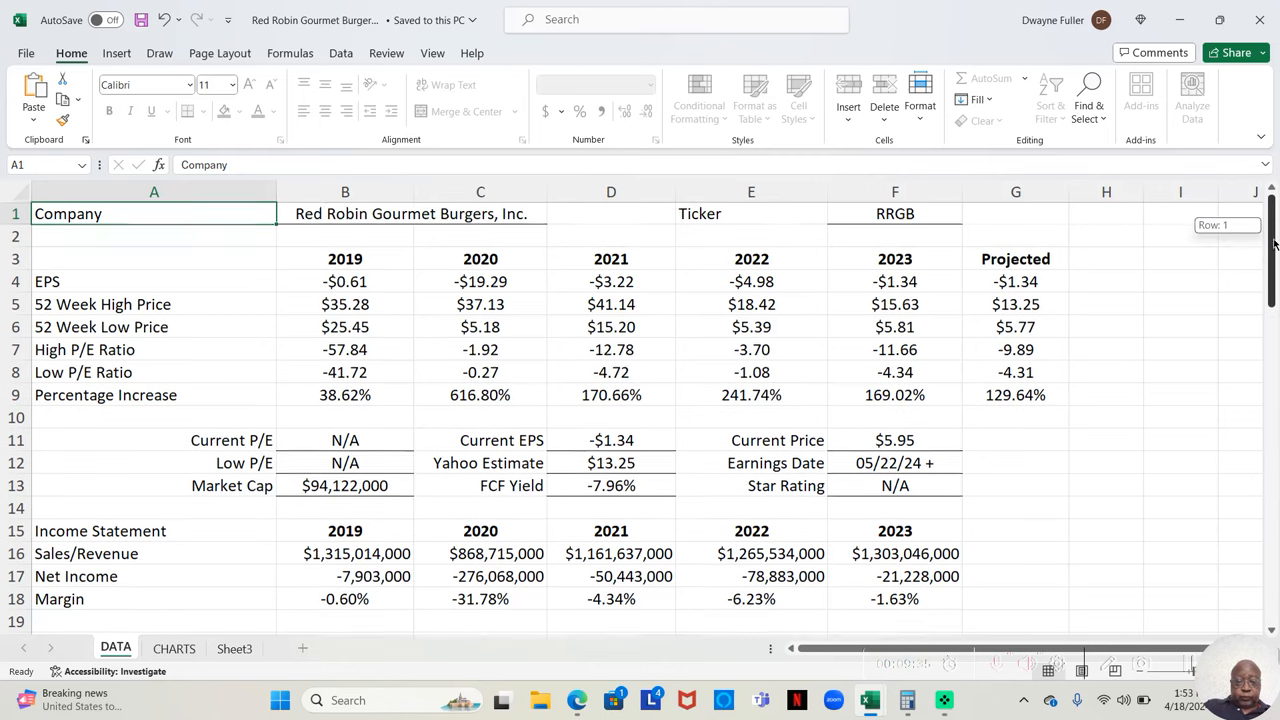
scroll(down, 3)
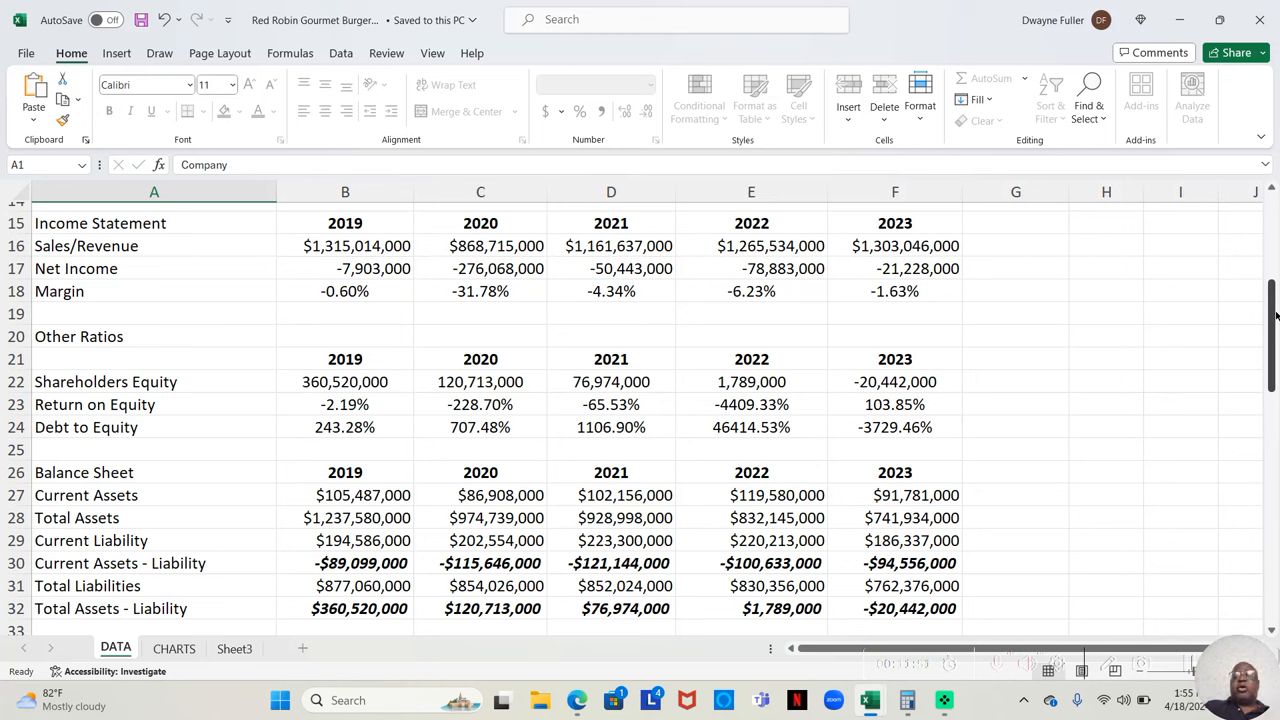
drag(1270, 310, 1270, 330)
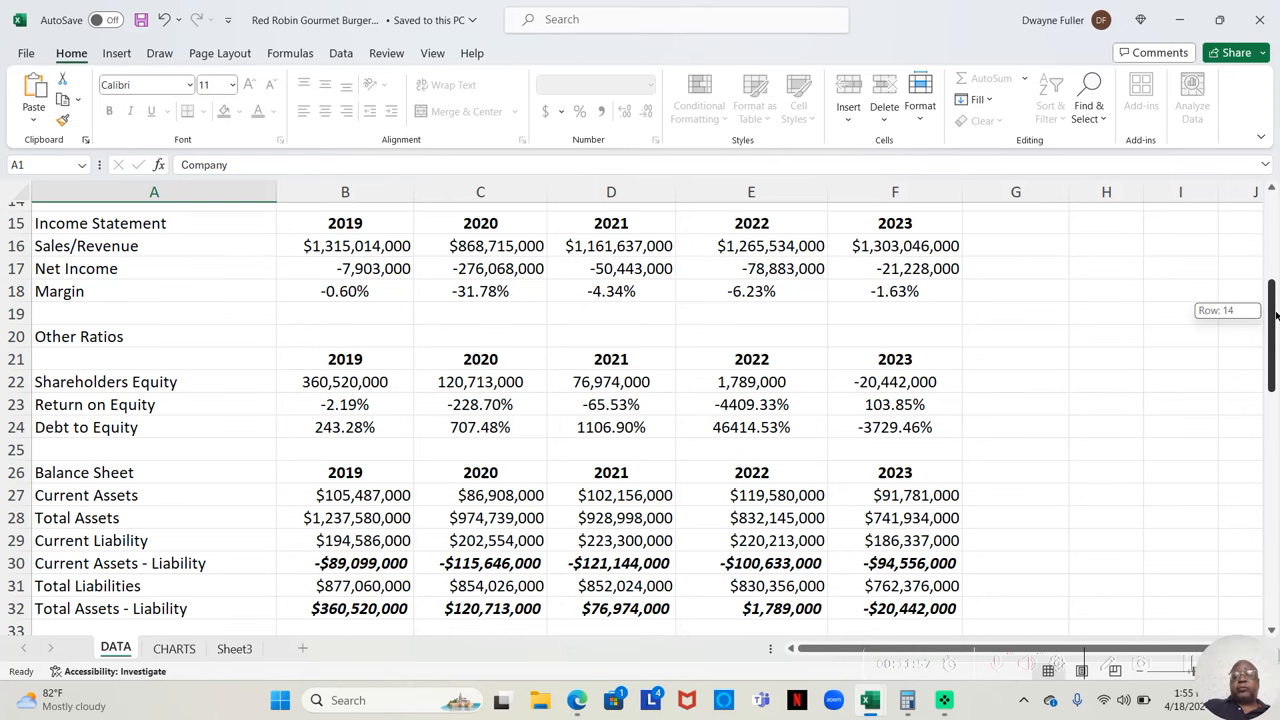
scroll(down, 3)
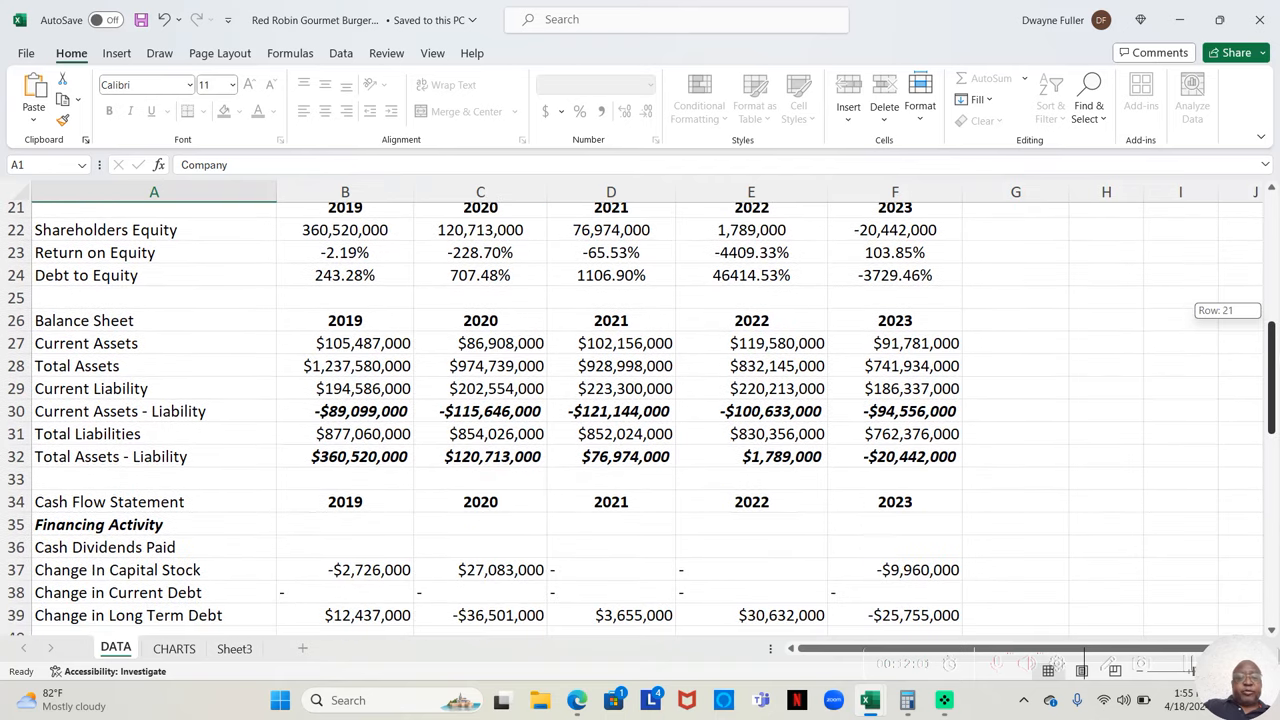
scroll(down, 3)
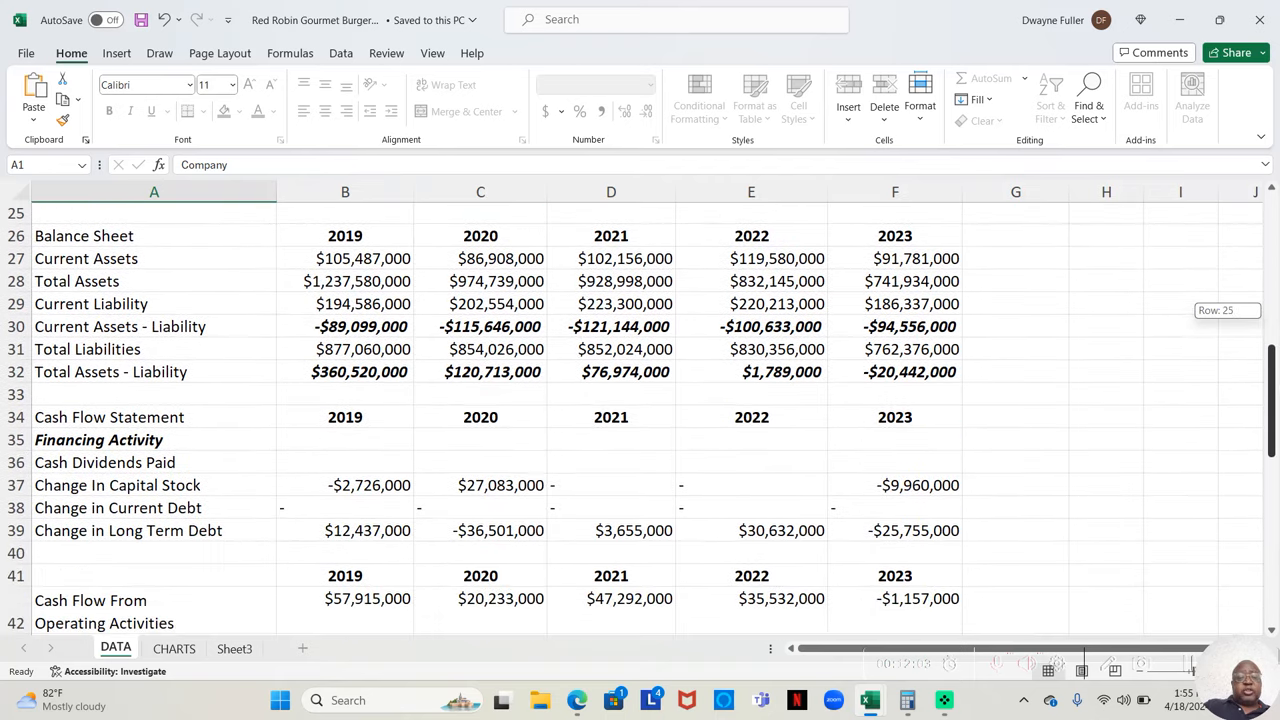
scroll(down, 3)
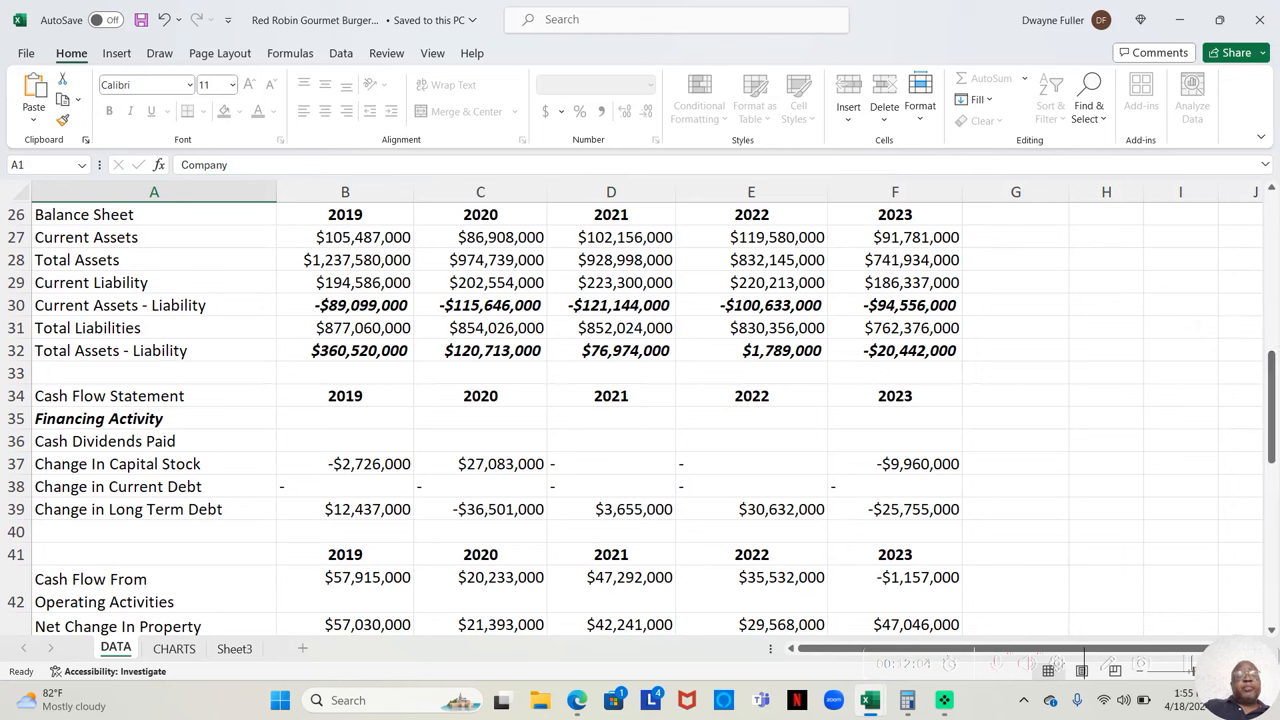
mouse_move(620, 380)
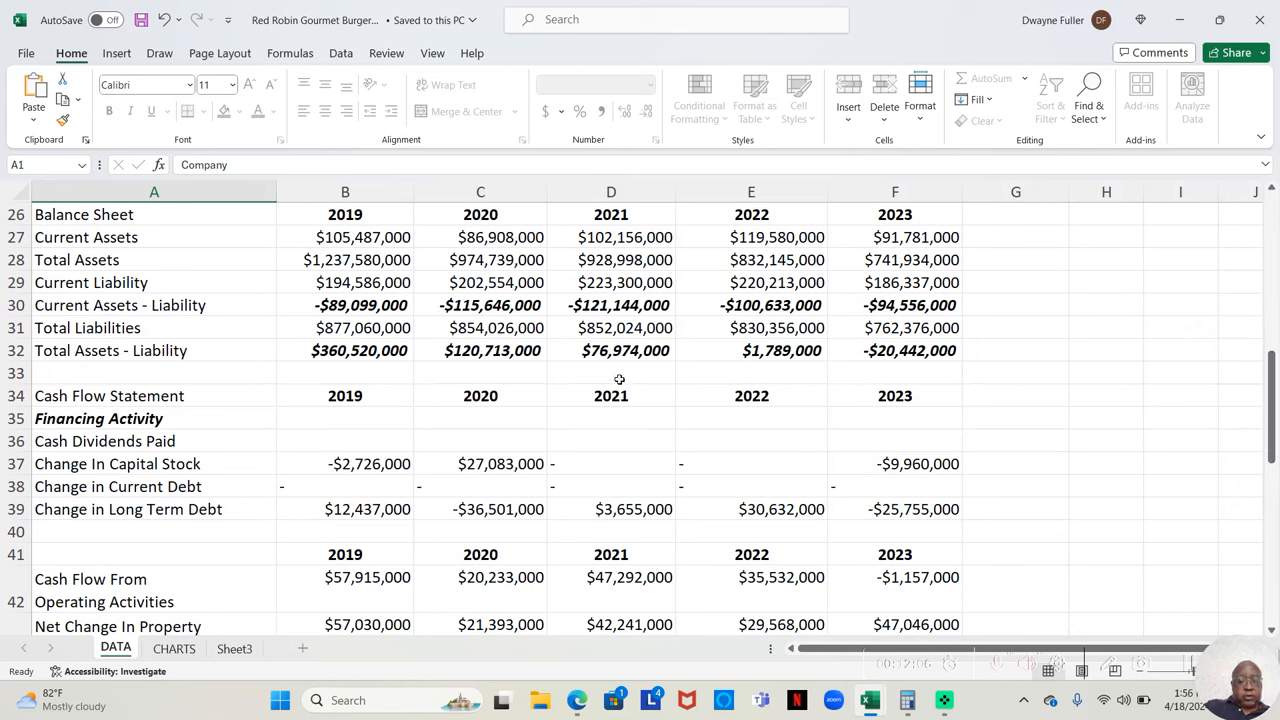
mouse_move(414, 424)
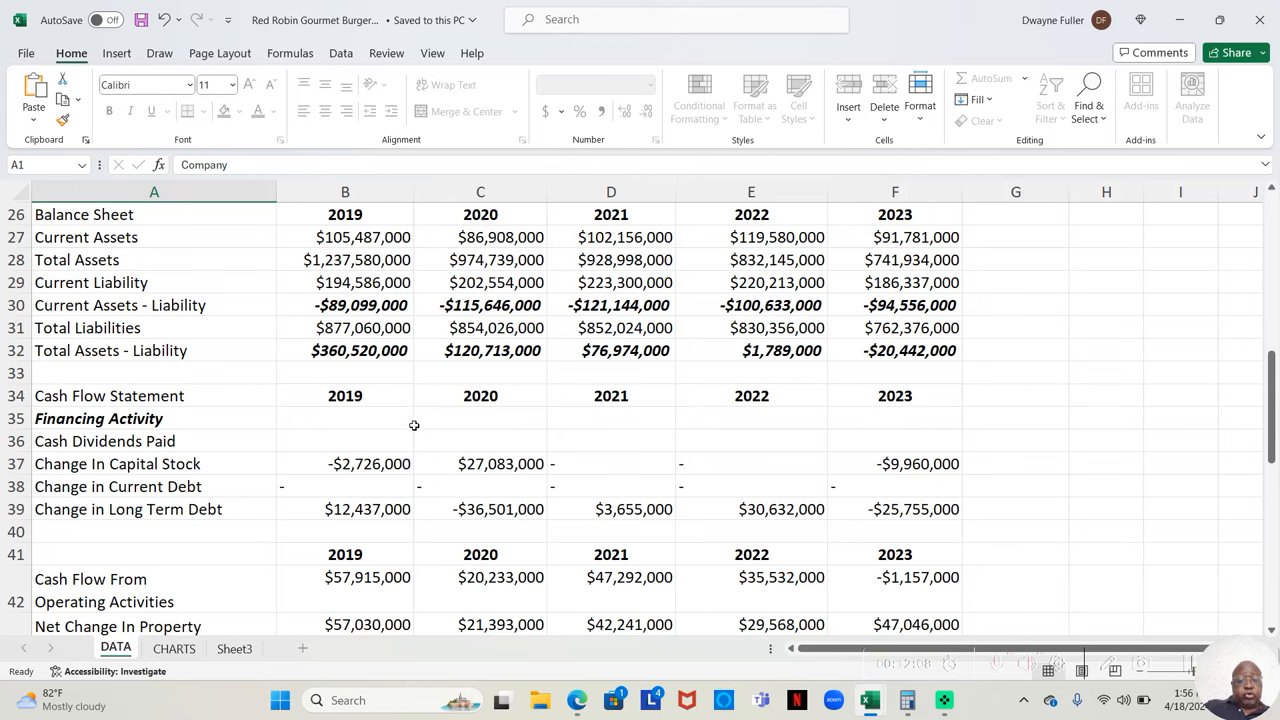
mouse_move(412, 434)
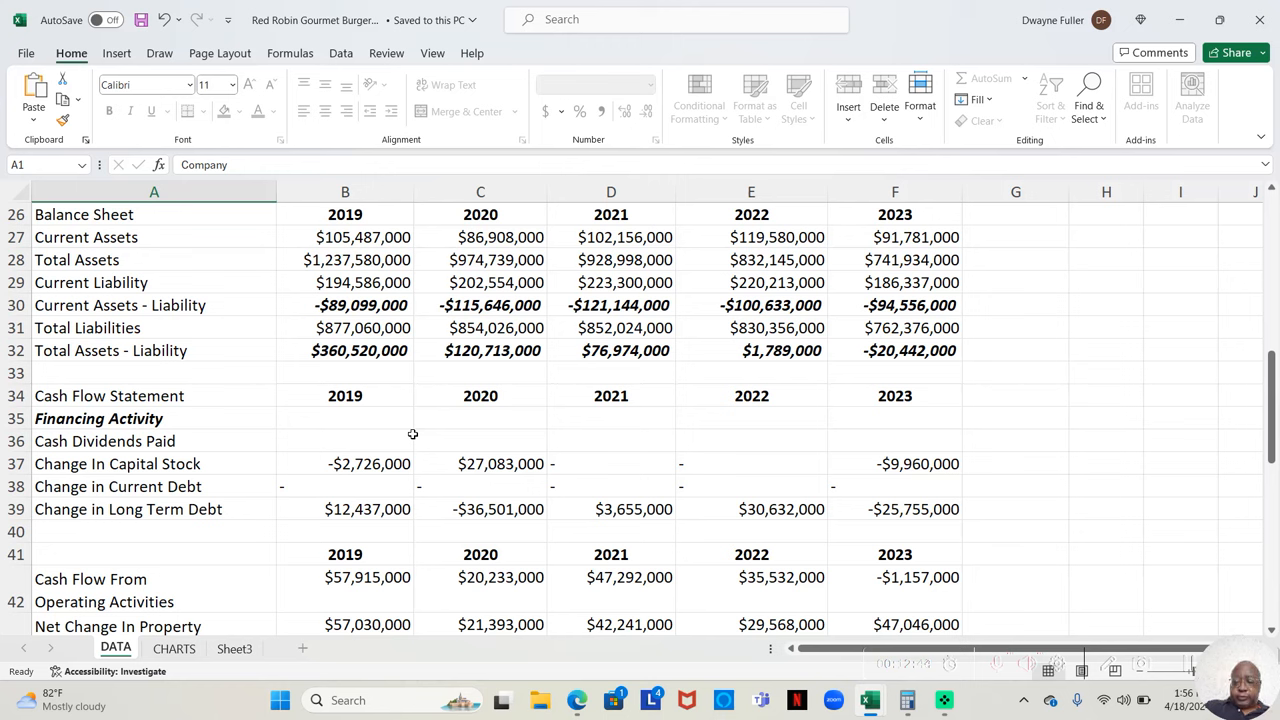
mouse_move(832, 520)
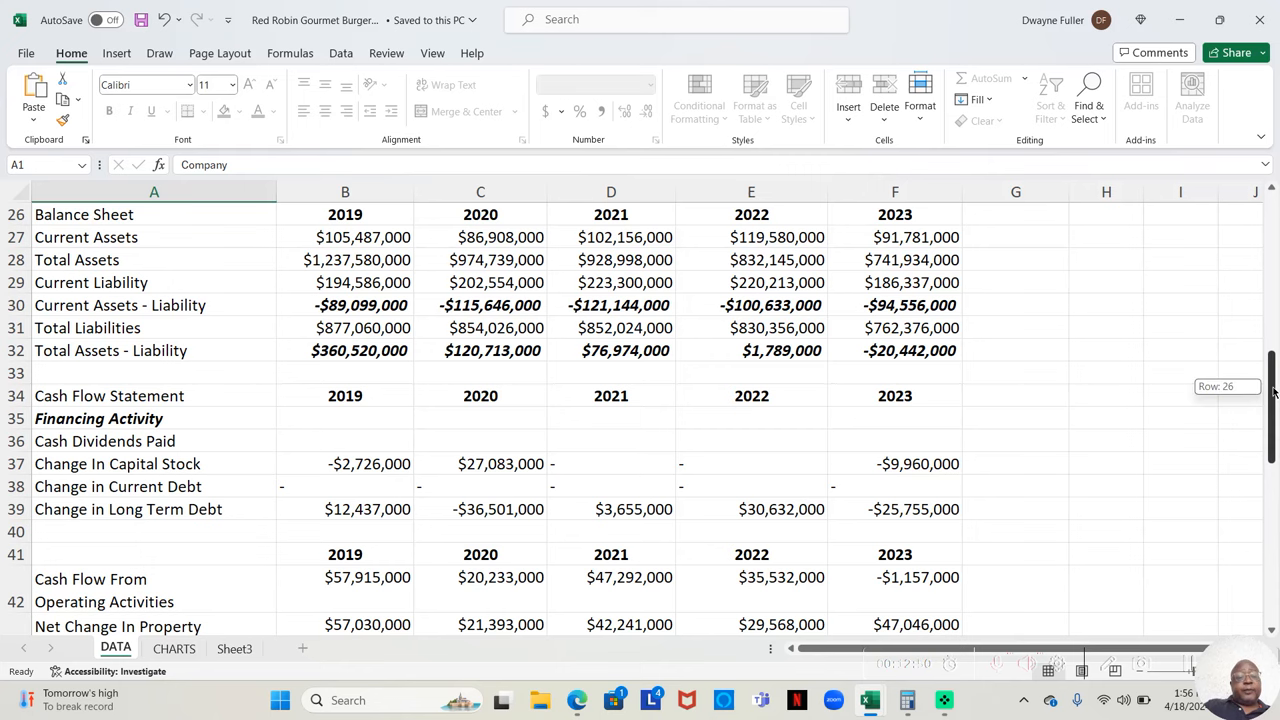
Scroll down to rows 34-48 showing Free Cash Flow and Free Cash Flow After Dividends for 2019-2023.
scroll(down, 3)
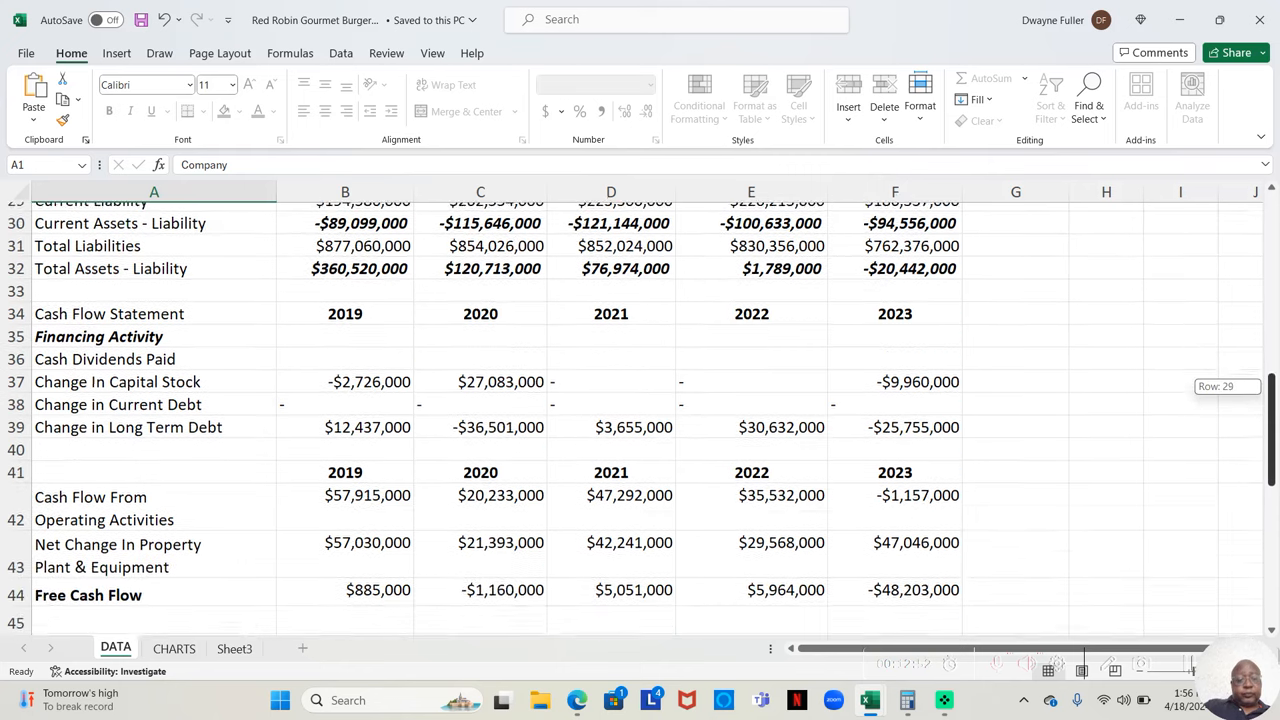
scroll(down, 3)
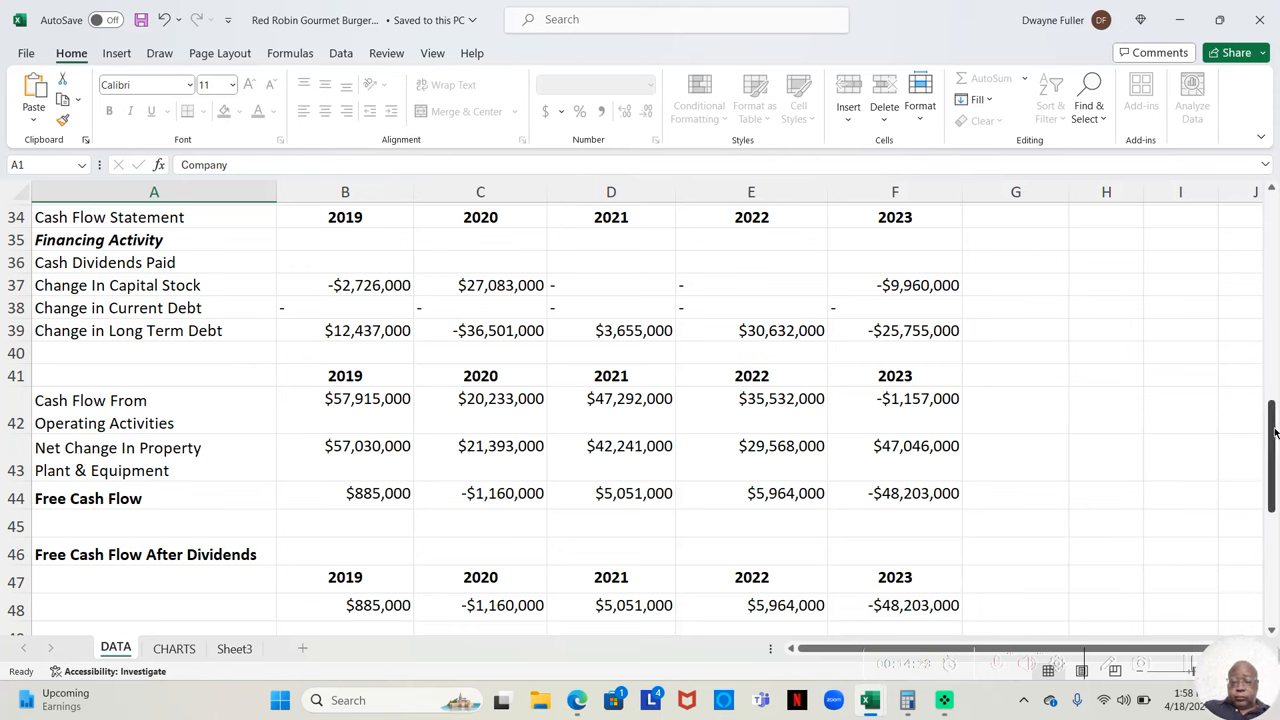
Scroll to rows 48-60: Net Income vs Free Cash Flow, book value, beta, insider ownership, Management and Competition notes.
drag(1272, 440, 1272, 436)
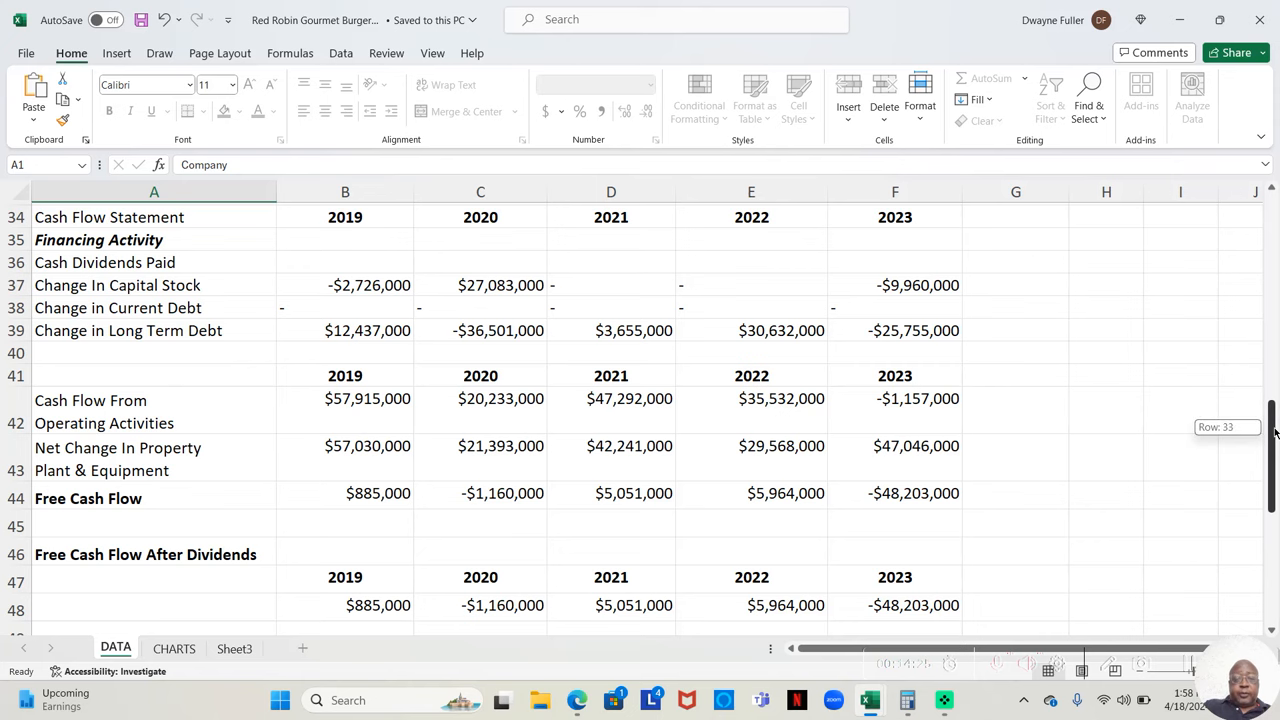
scroll(down, 3)
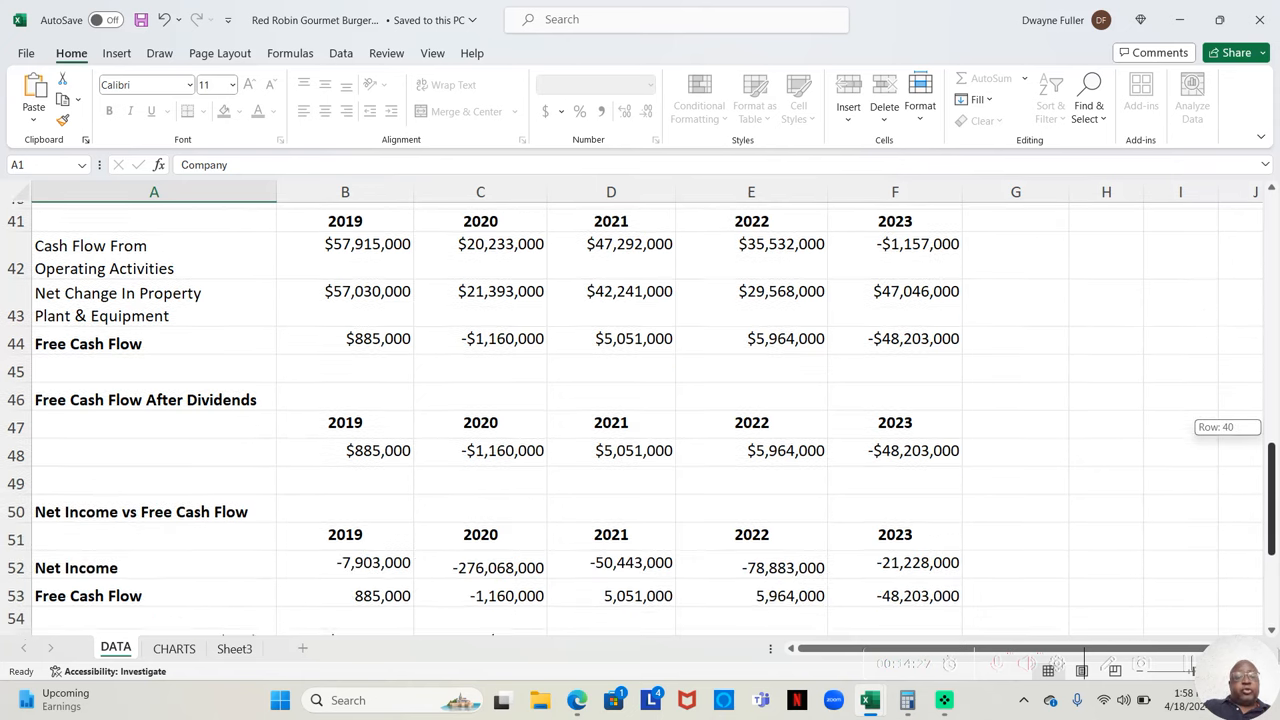
scroll(down, 3)
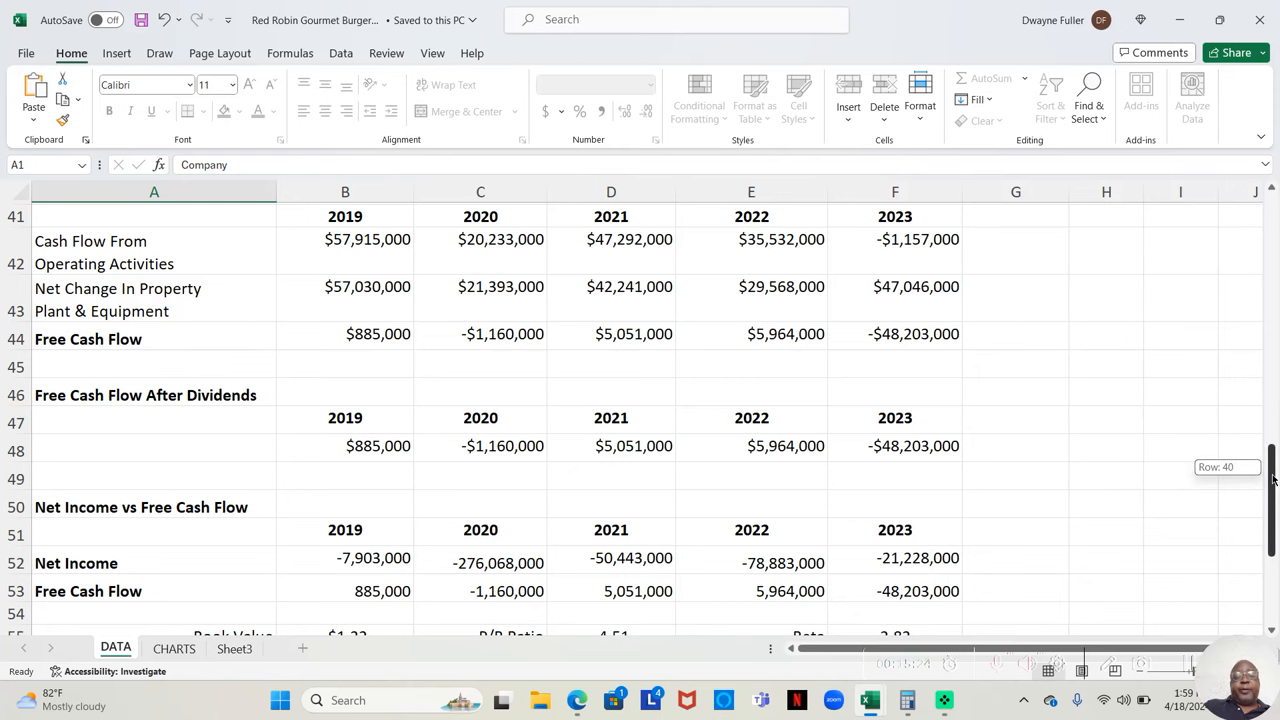
scroll(down, 3)
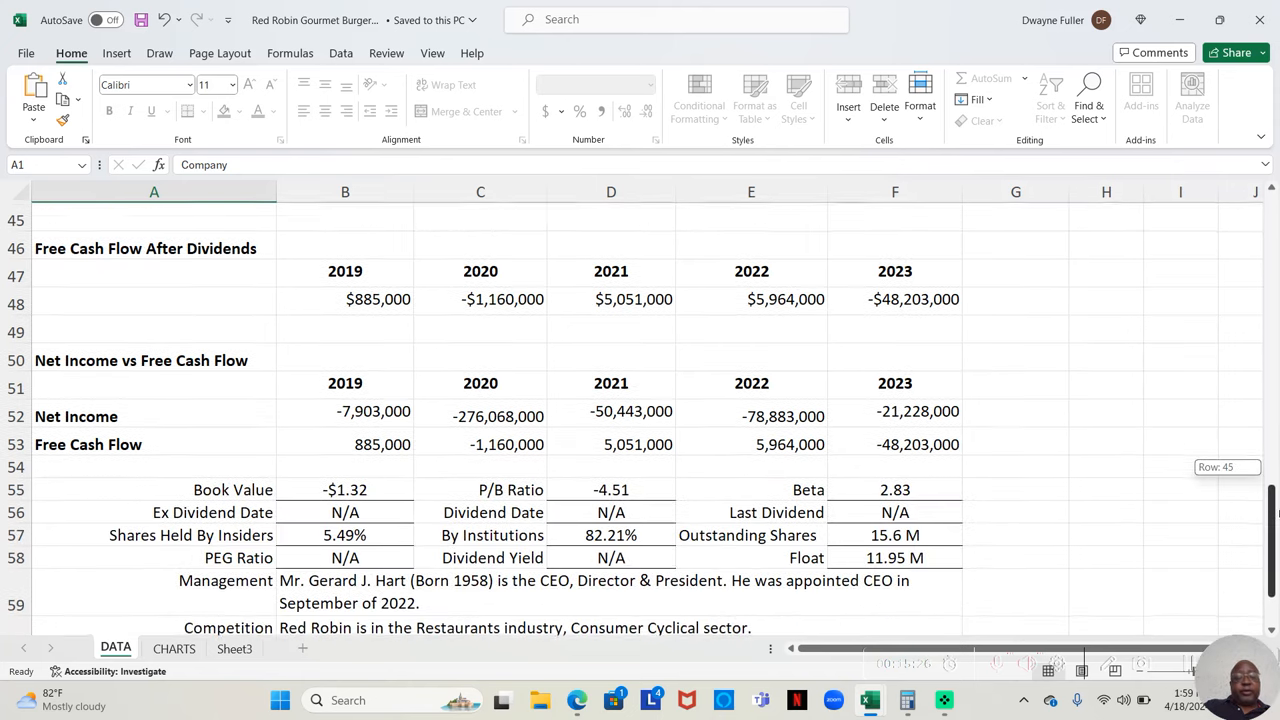
scroll(down, 3)
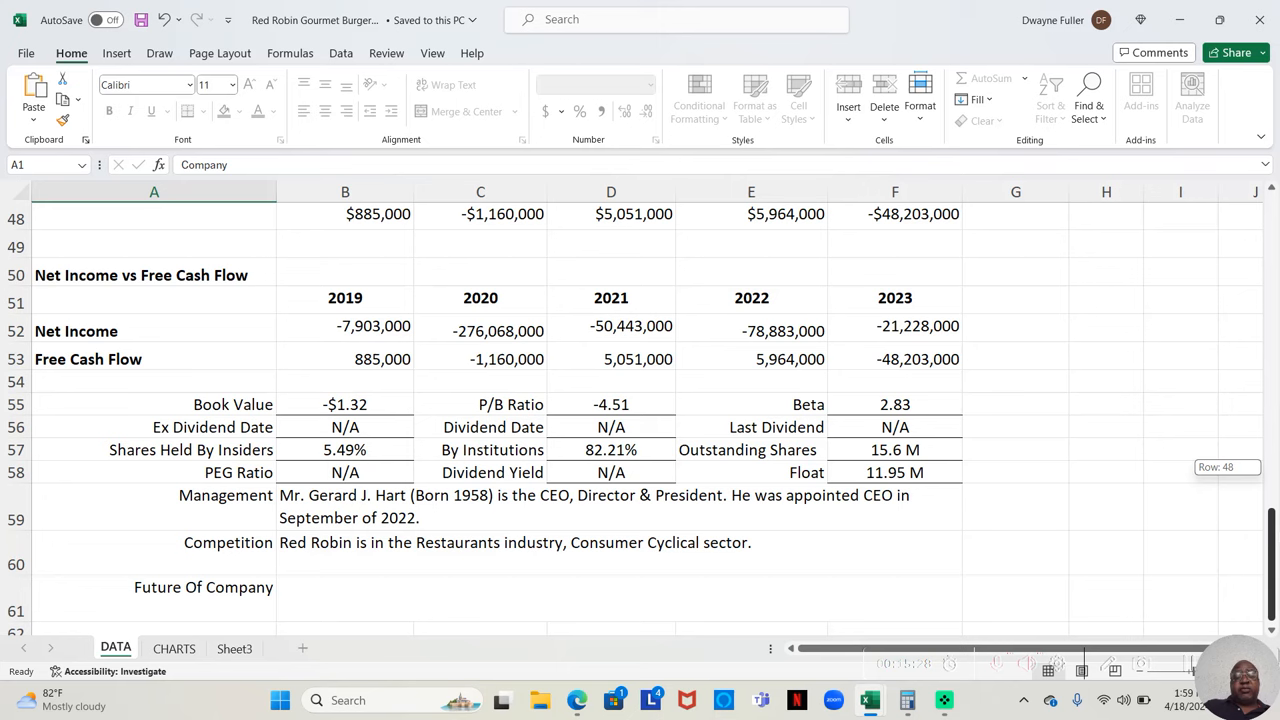